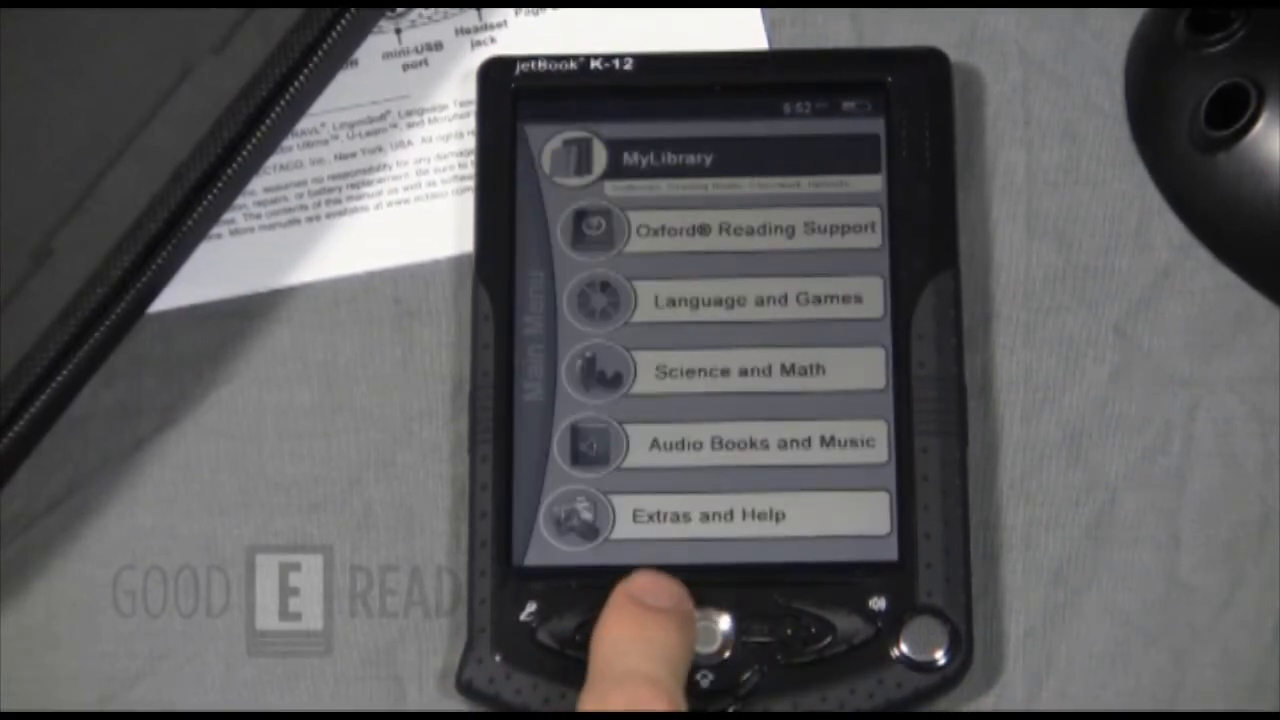
# Show the Science and Math collection with its calculators, reference titles and Physics subjects.
pyautogui.click(710, 650)
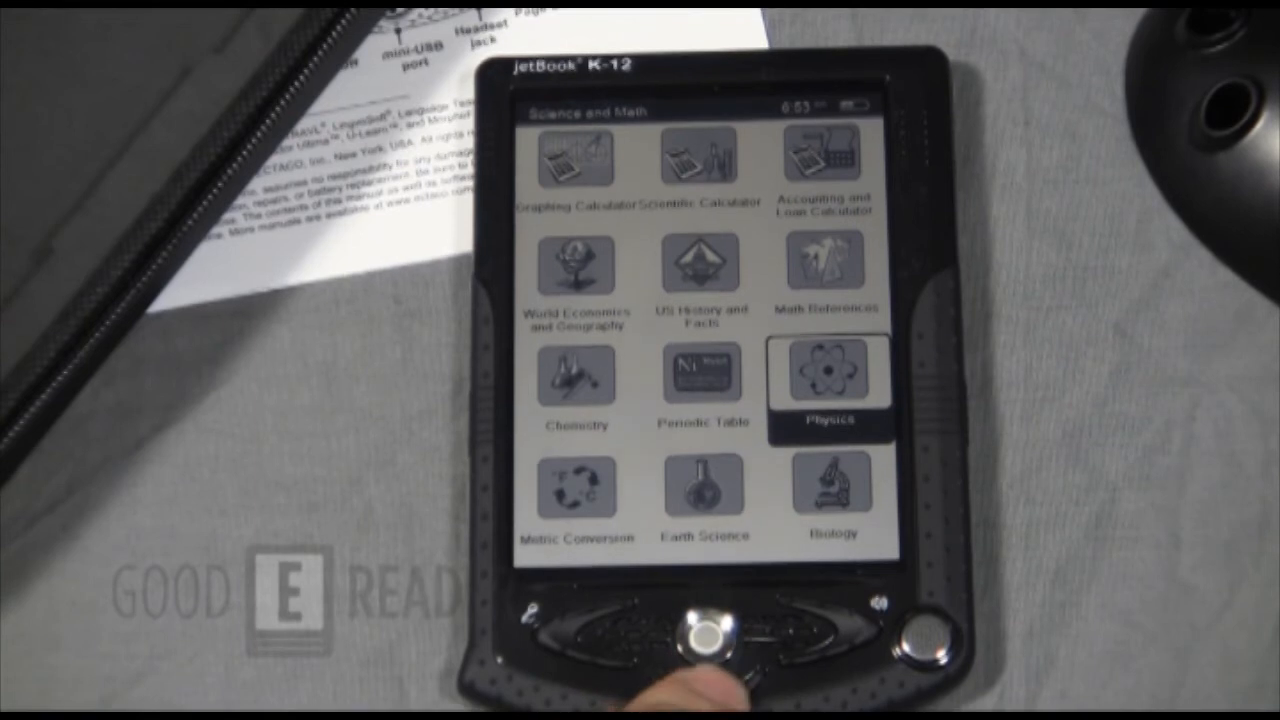
# Visit the Audio Books and Music player and the Extras and Help tools, ending back at the Main Menu.
pyautogui.click(696, 636)
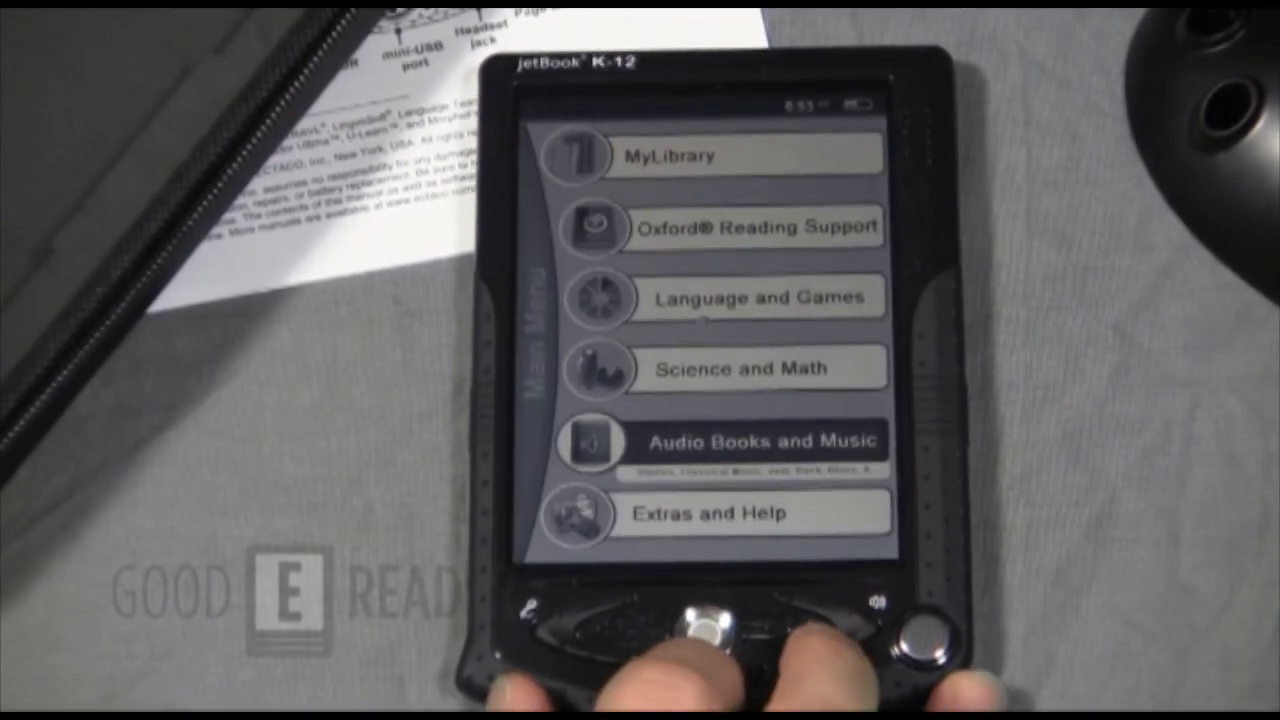
pyautogui.click(710, 616)
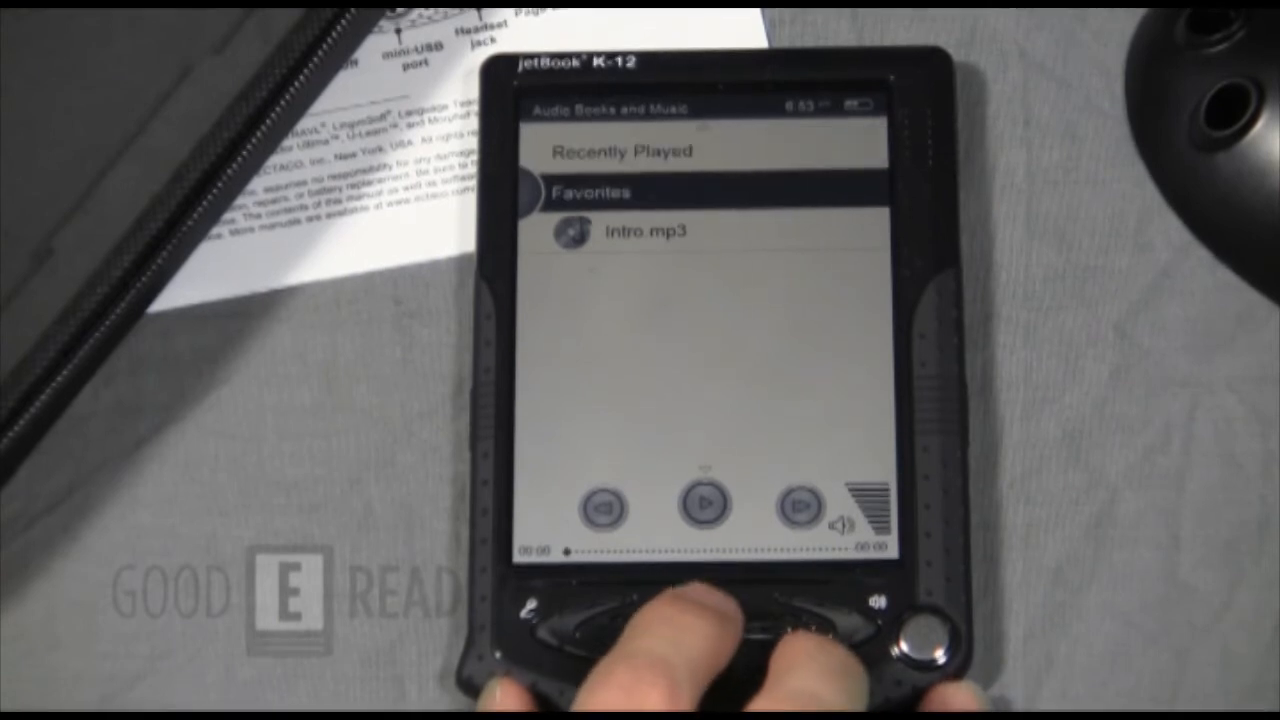
pyautogui.click(700, 504)
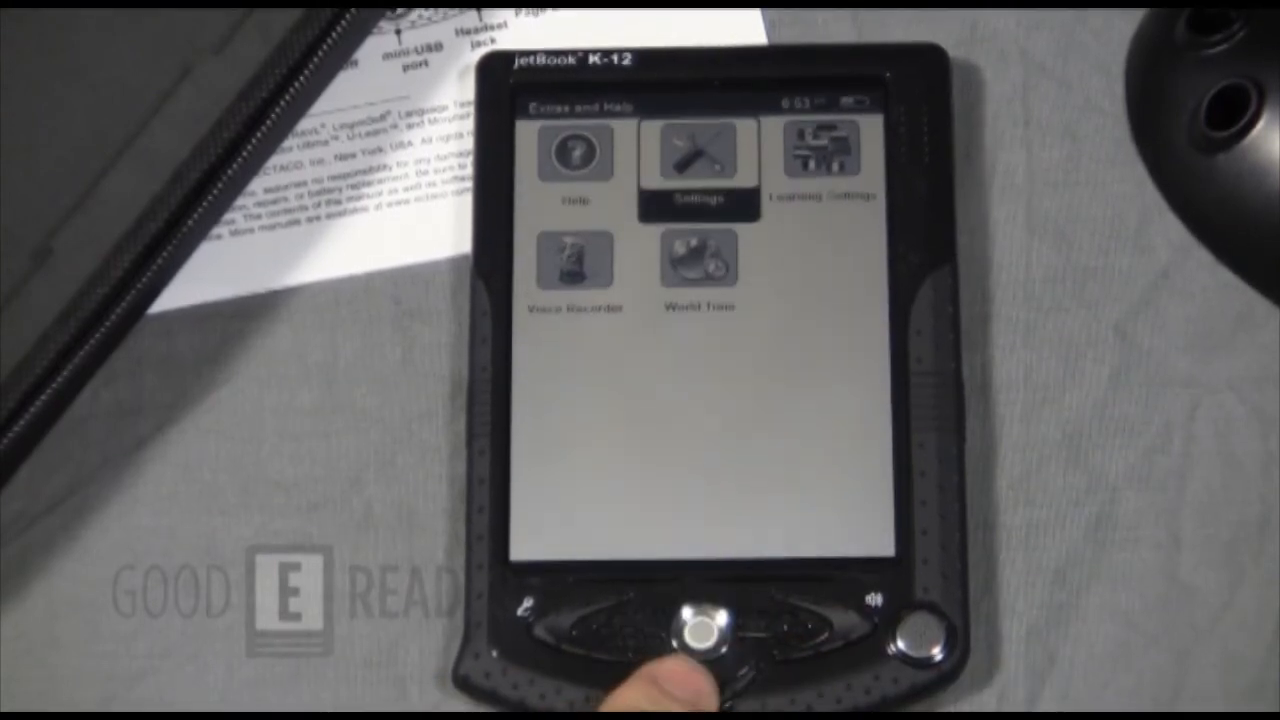
pyautogui.click(696, 620)
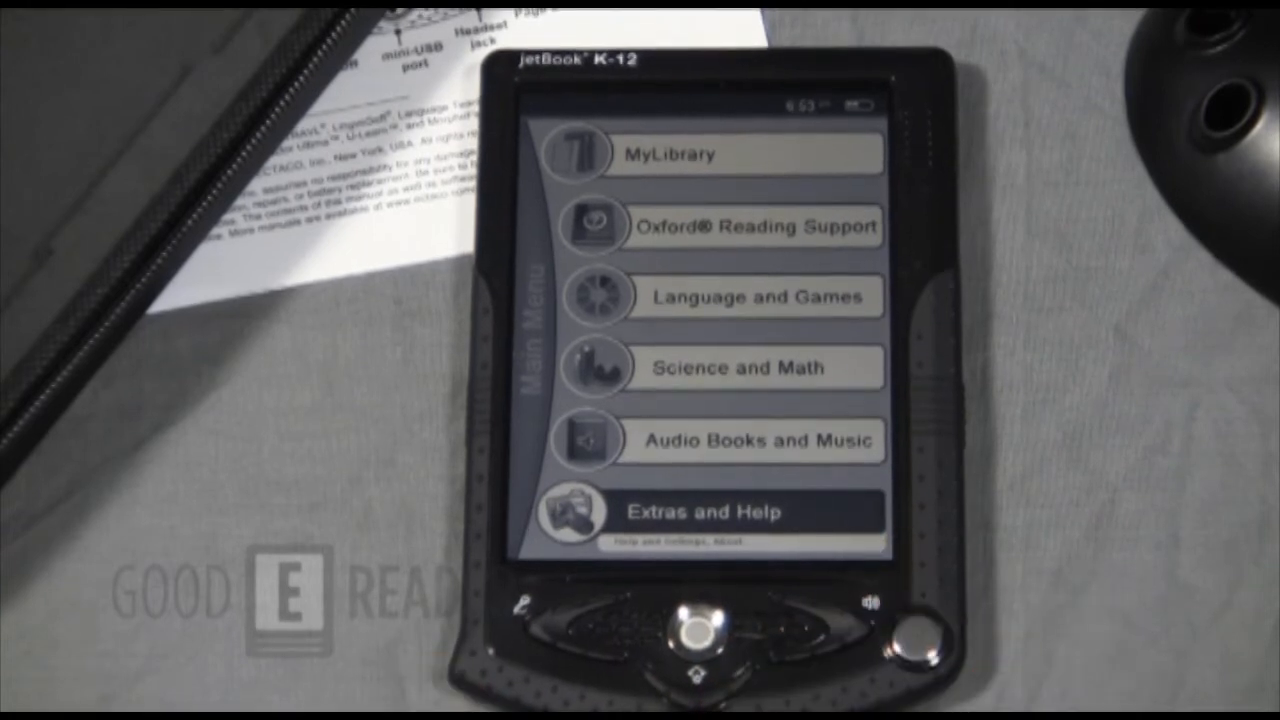